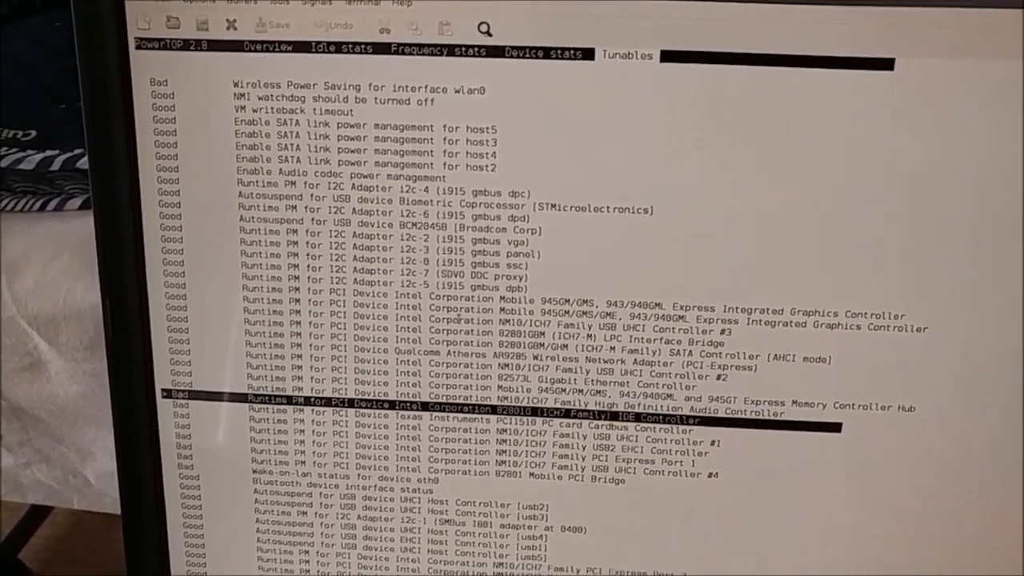
Step: Scroll the PowerTOP Tunables list to confirm every tunable reads Good
scroll(down, 3)
text(neofetch)
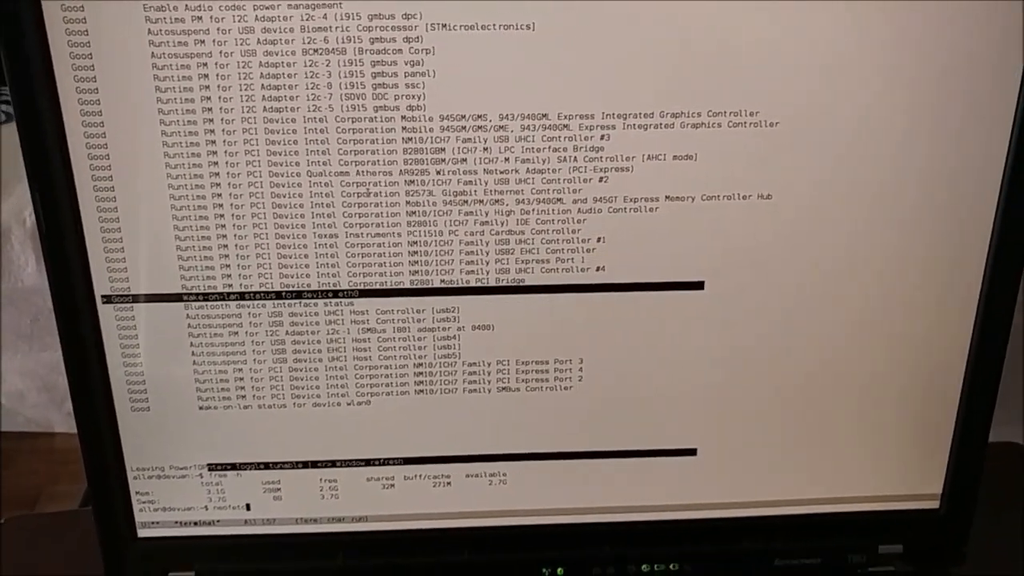
Step: Run neofetch to show Devuan 2.1, ThinkPad T60, kernel 5.4.8, LXQt
key(Return)
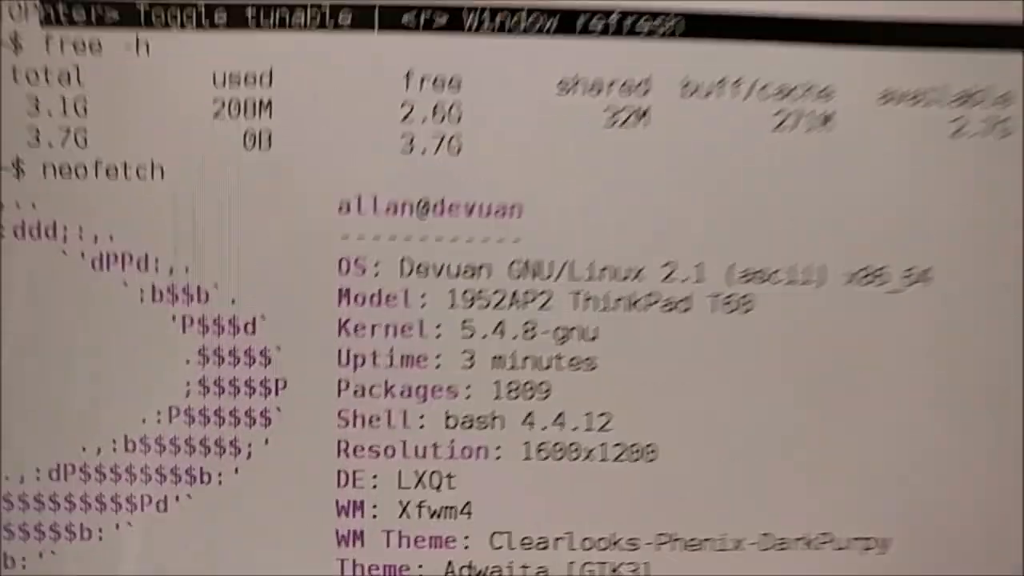
scroll(down, 3)
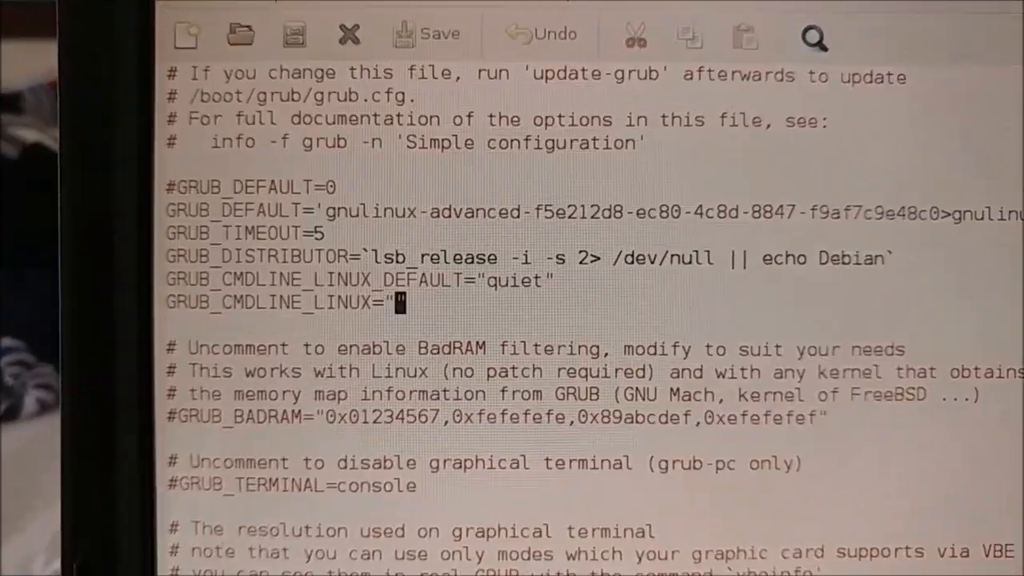
Step: Enter iomem=relaxed inside the GRUB_CMDLINE_LINUX quotes in /etc/default/grub
text(")
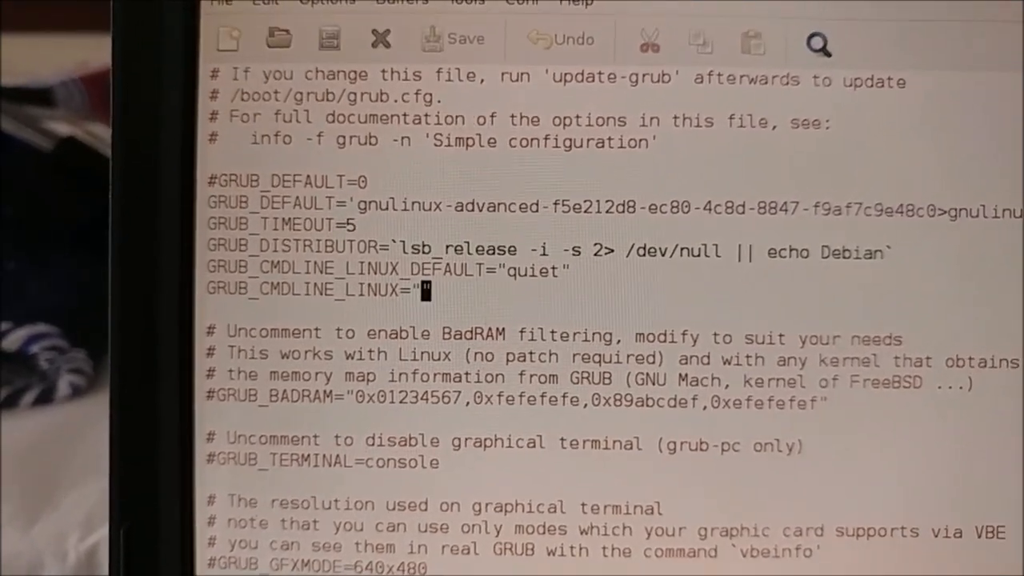
text(iomem)
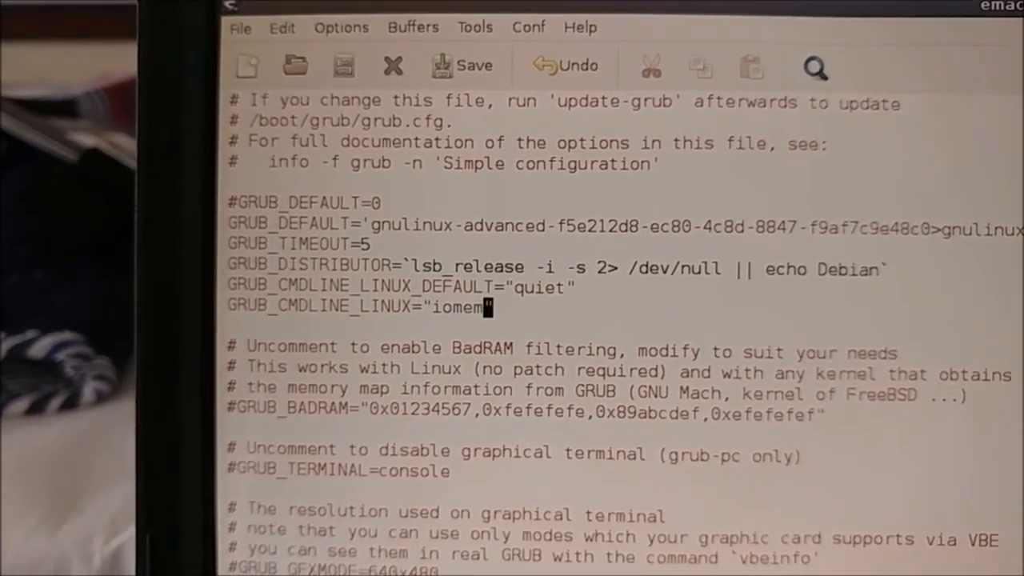
text(=relax)
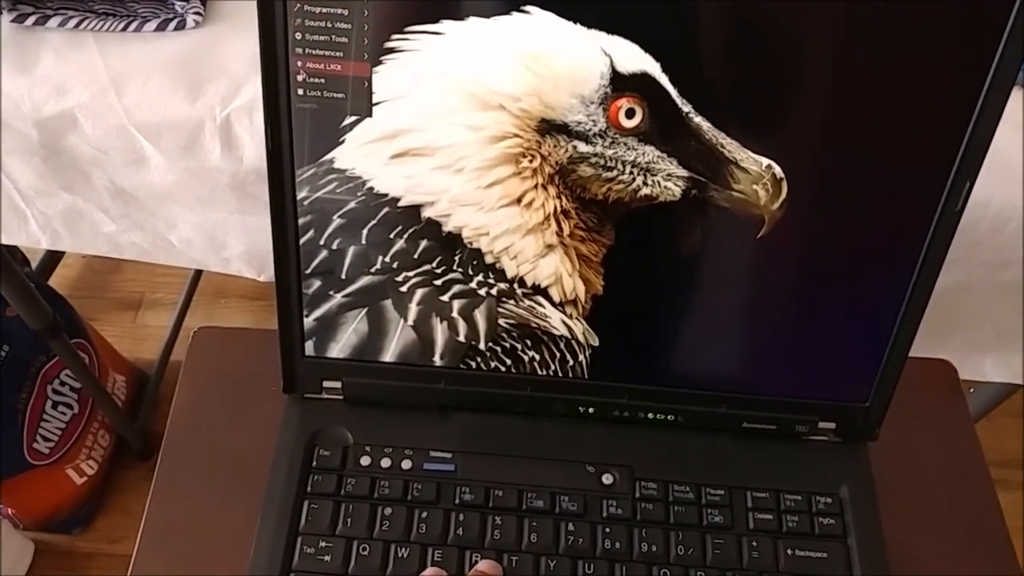
Step: Choose Leave > Reboot from the LXQt main menu
click(310, 76)
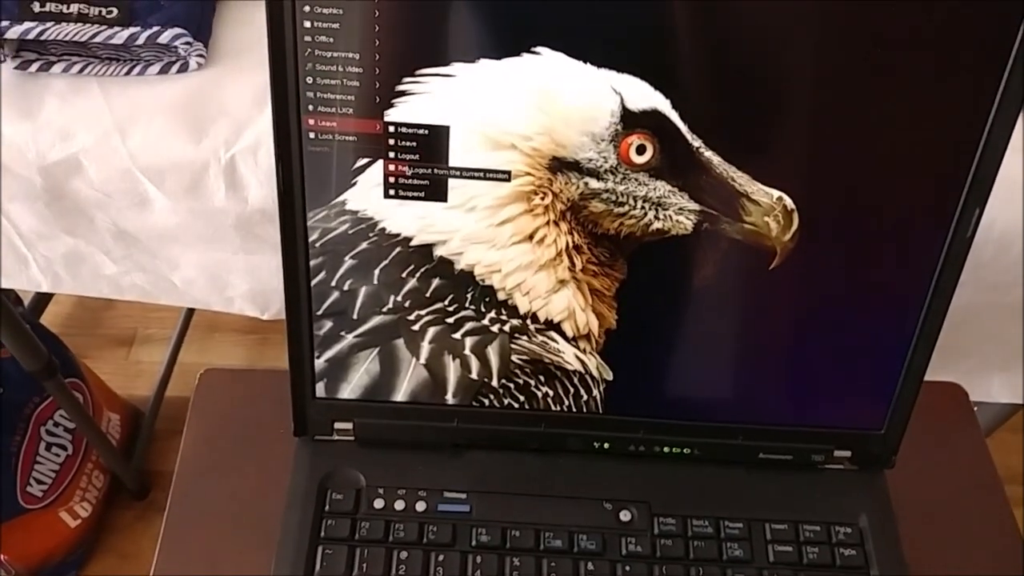
click(408, 170)
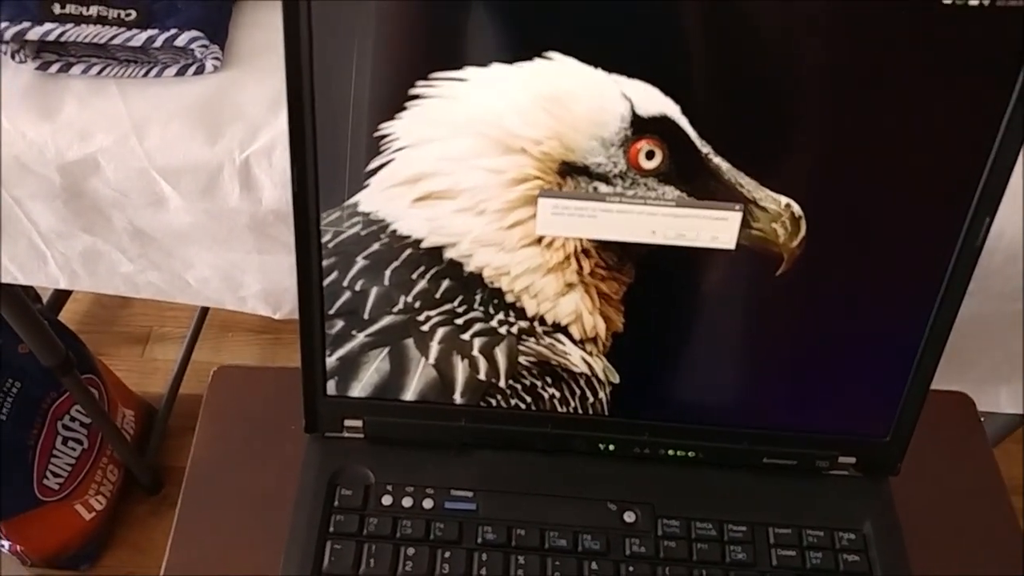